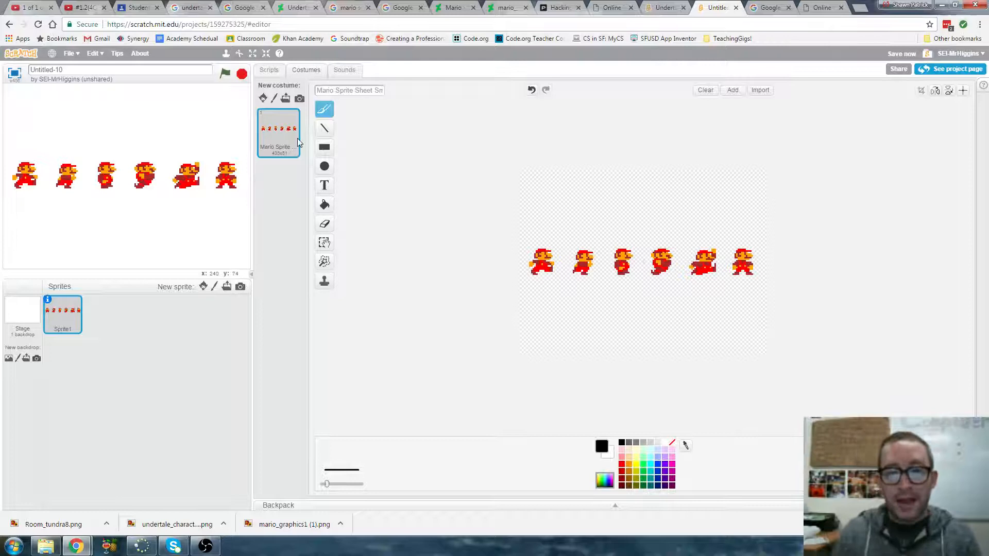
Step: Select the Mario sprite sheet costume to split it into four single-pose costumes
left_click(324, 223)
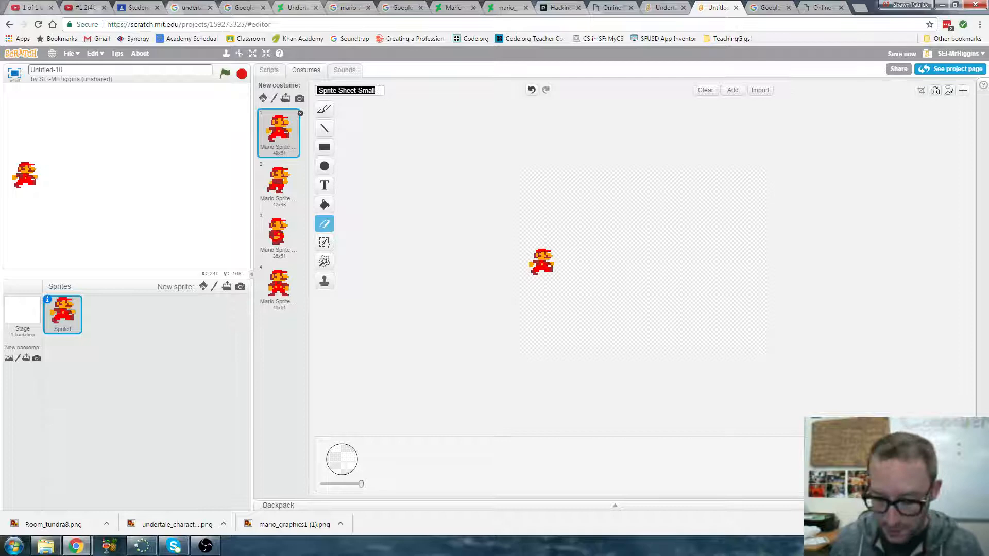
Step: Rename the costumes MarioWalking1, MarioWalking2, MarioWalking3 and MarioStanding
type("MarioWal")
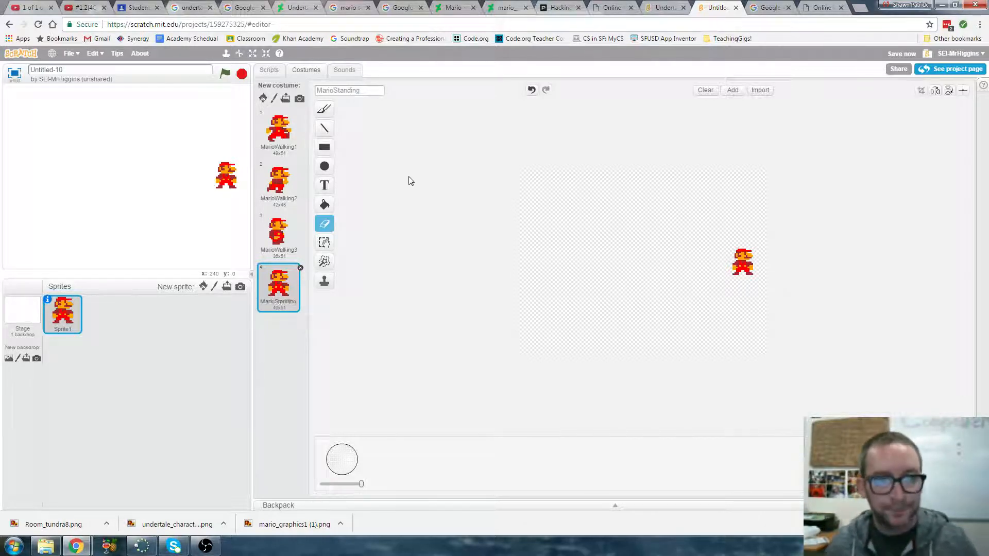
left_click(269, 70)
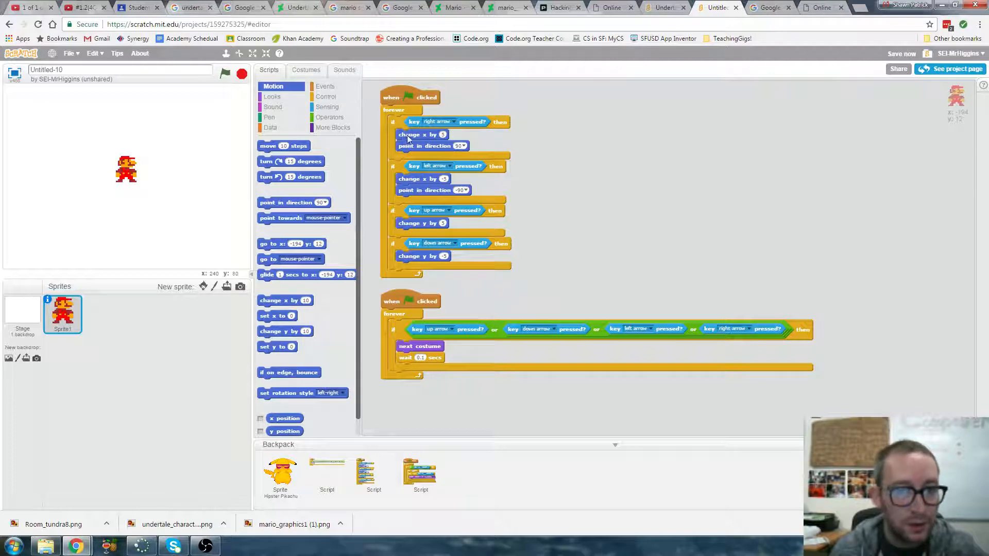
Step: Add the arrow-key movement and next-costume scripts from the Backpack to Mario
left_click(307, 70)
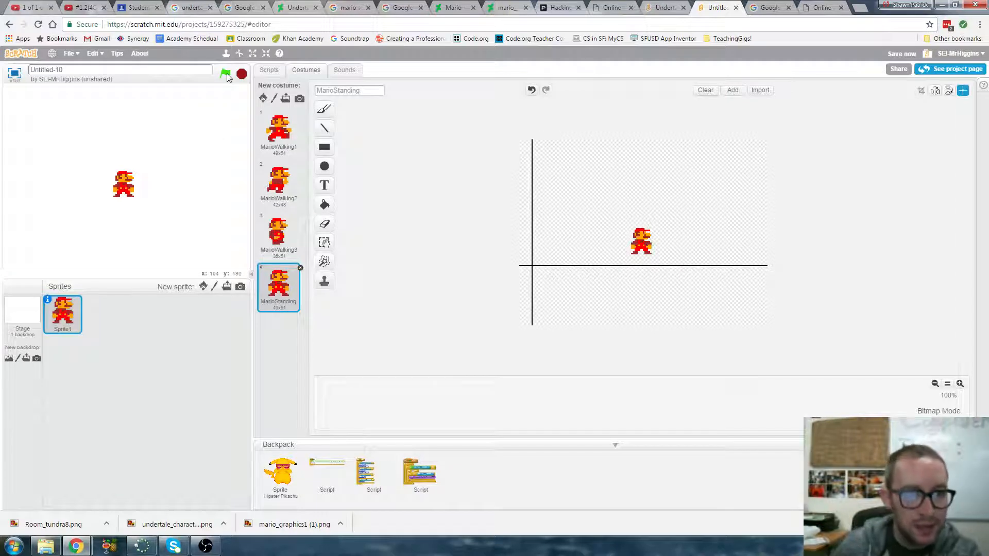
Step: Run the project with the green flag to check Mario stays put as poses change
left_click(269, 70)
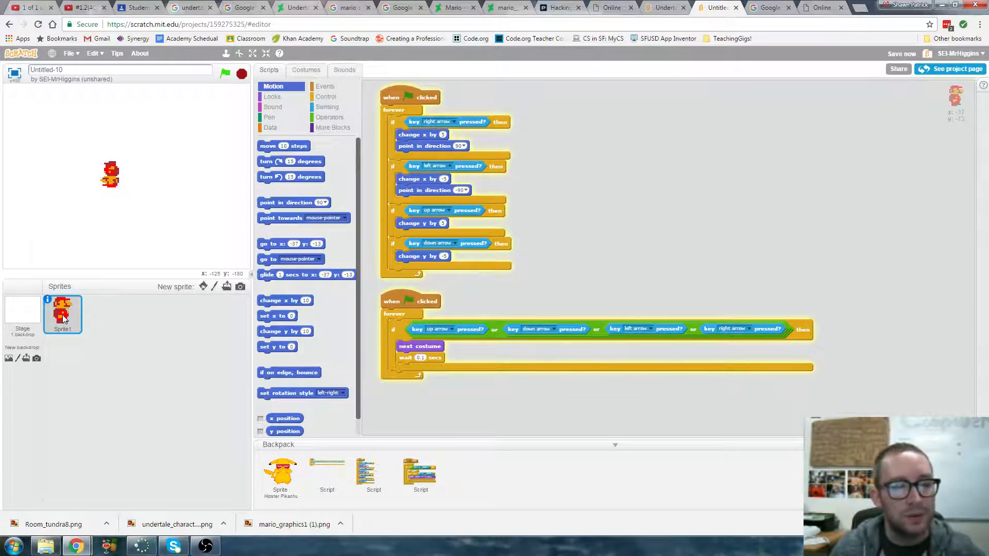
Step: Set Mario's rotation style to left-right in his sprite info
left_click(49, 301)
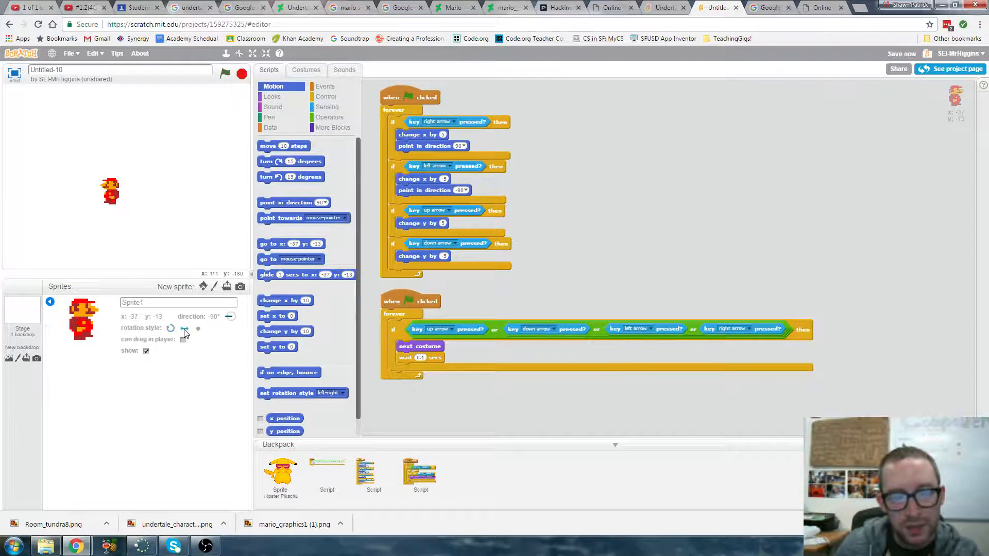
left_click(666, 7)
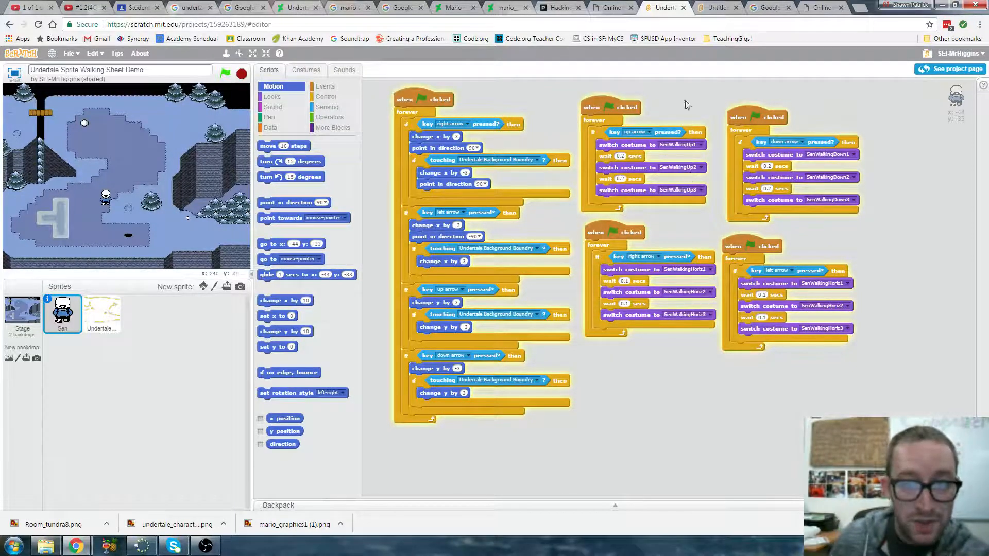
Step: Show the Undertale Sprite Walking Sheet Demo project full screen
left_click(253, 54)
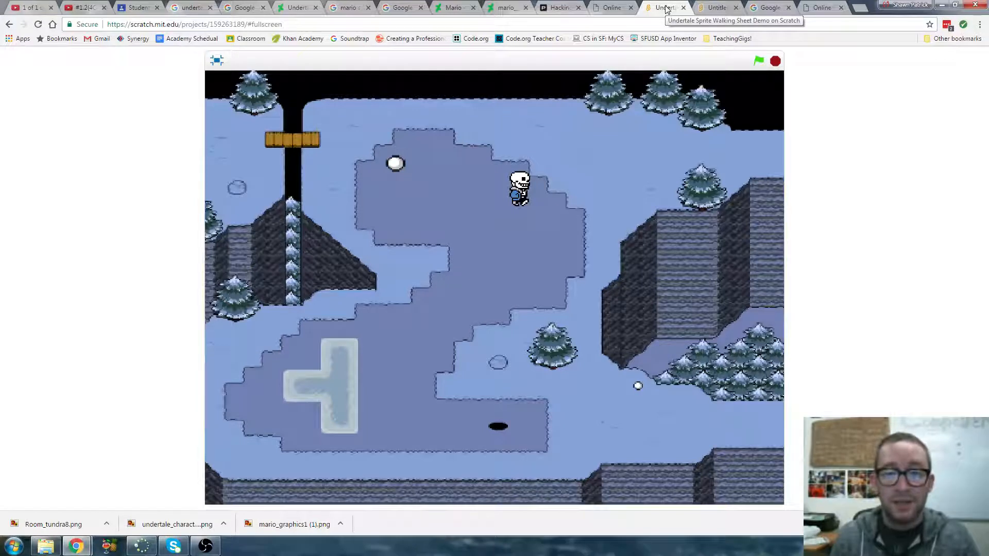
Step: Switch back to the Untitled-10 Mario project tab
left_click(720, 7)
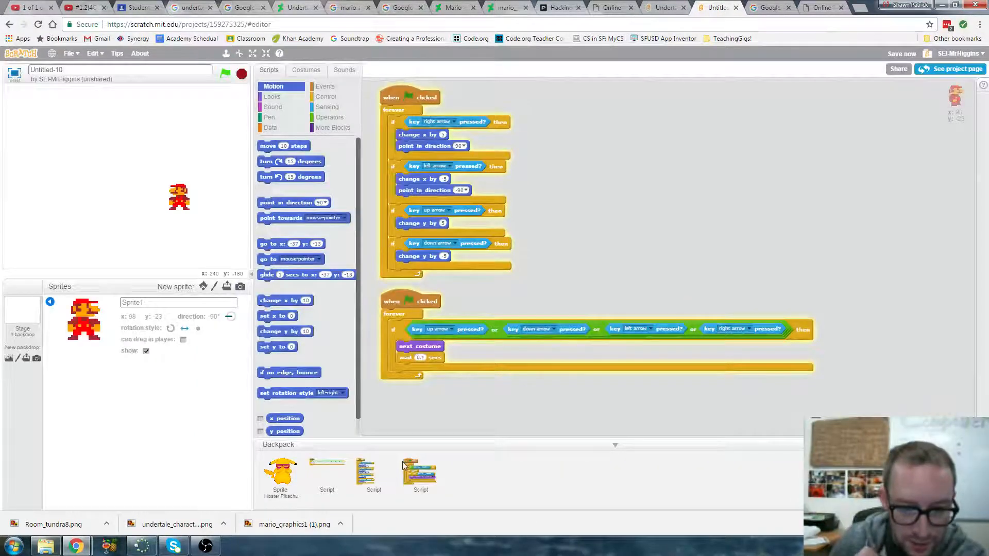